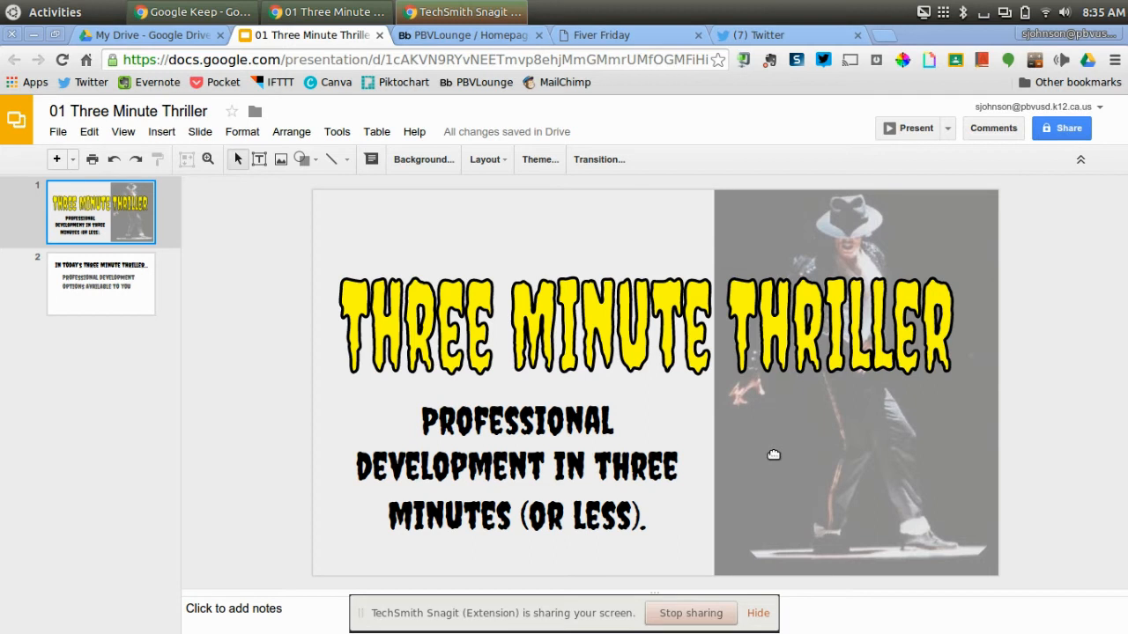
Show slide 2 of the Three Minute Thriller deck listing professional development options.
click(101, 284)
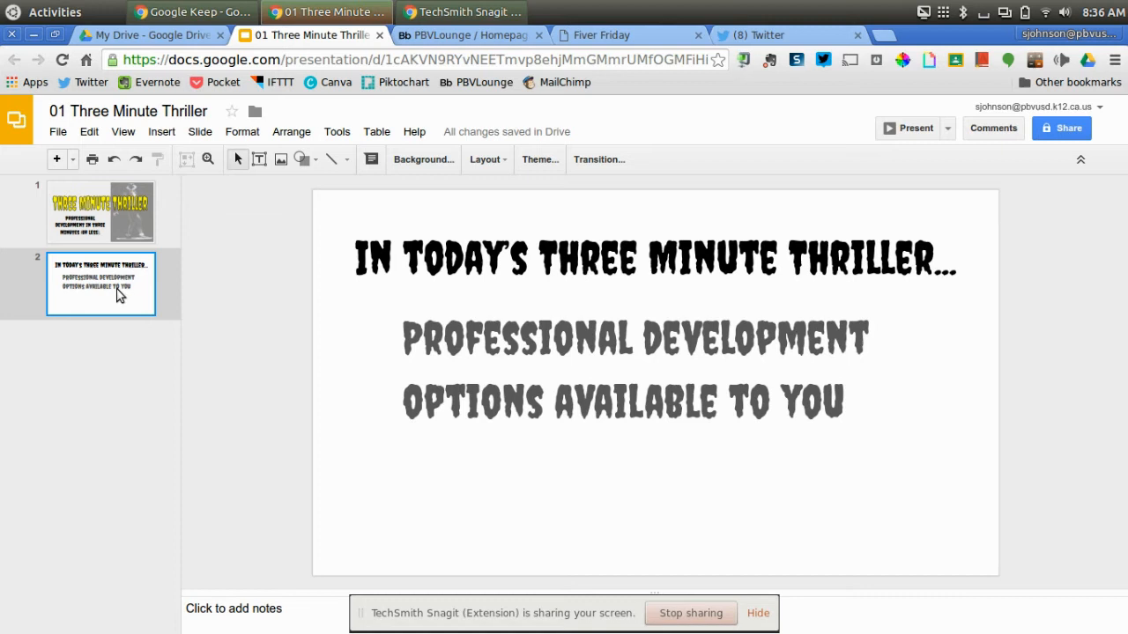
Switch to the PBVLounge district homepage with its quick links and featured slideshow.
click(466, 36)
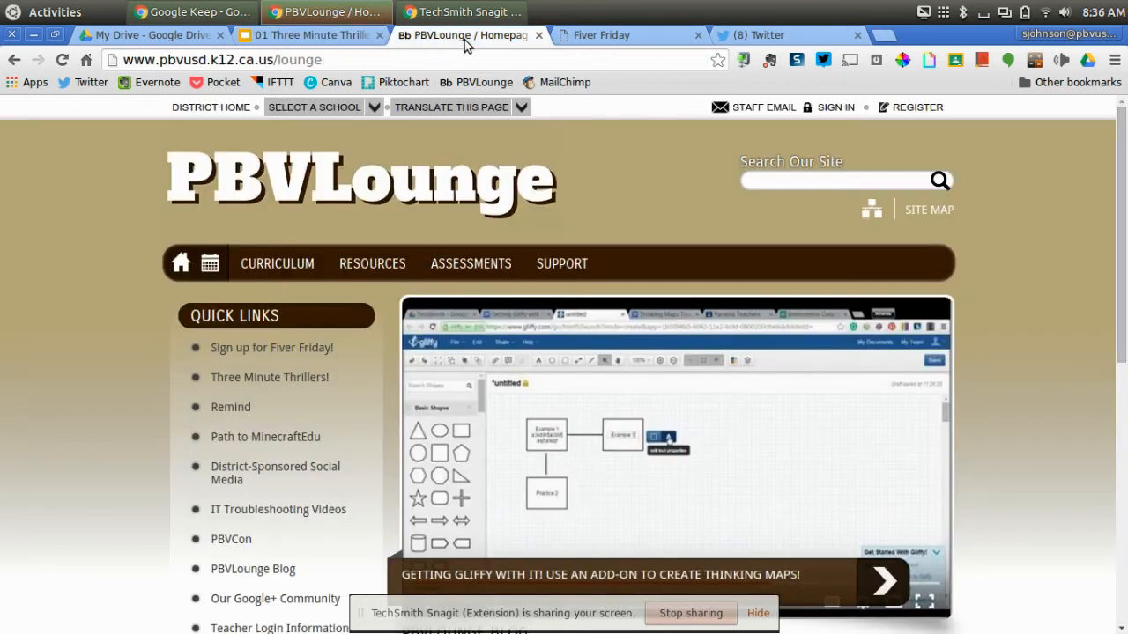
mouse_move(148, 83)
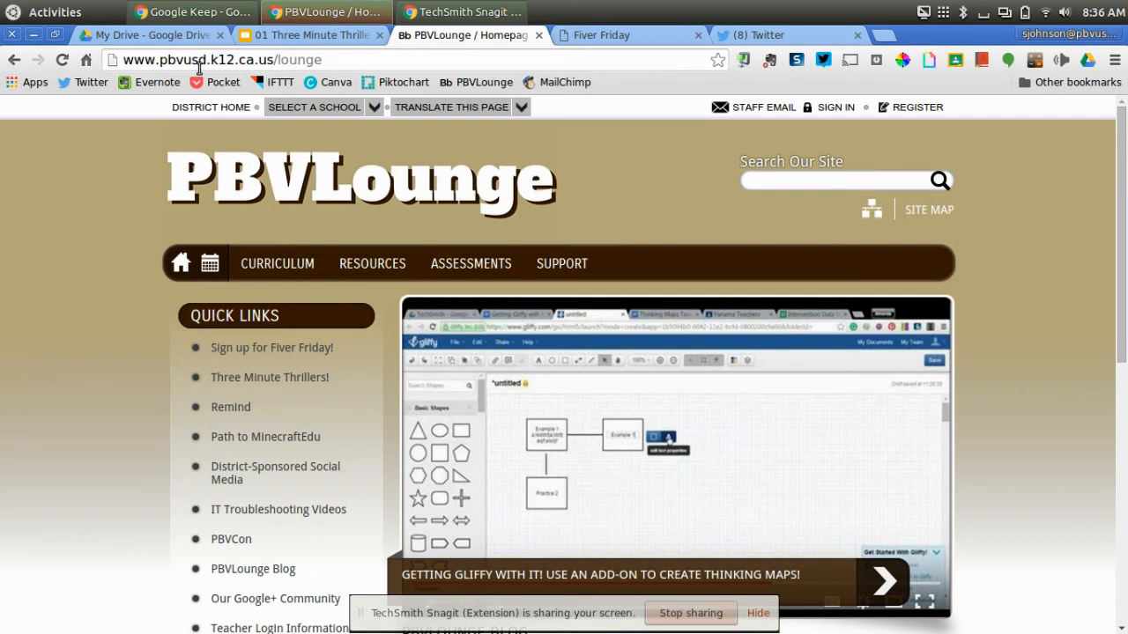
mouse_move(220, 78)
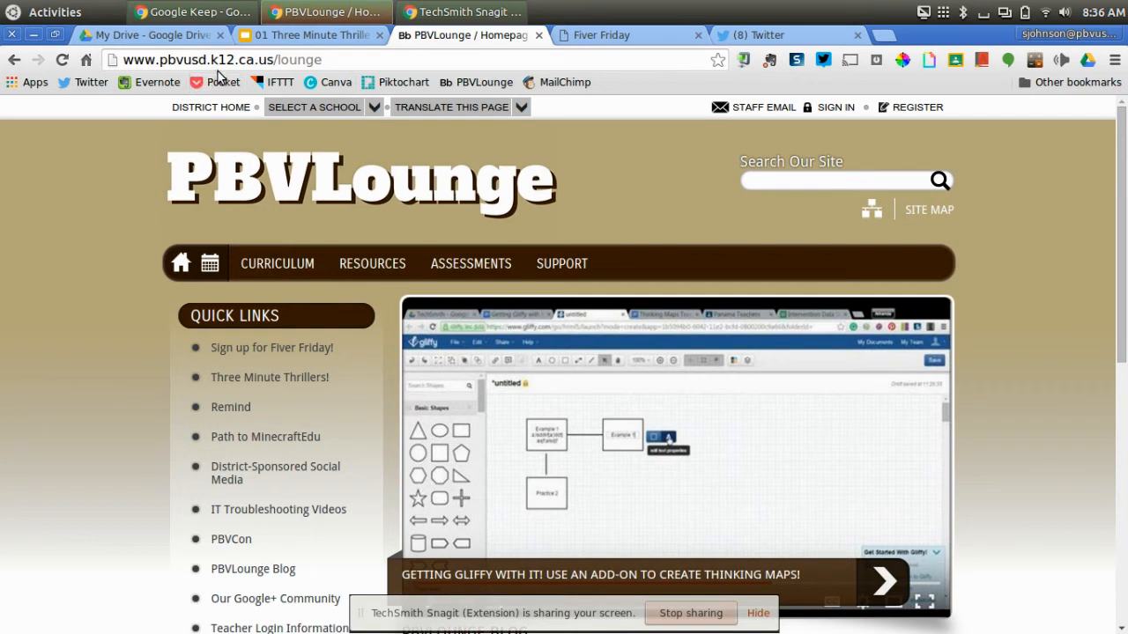
mouse_move(303, 74)
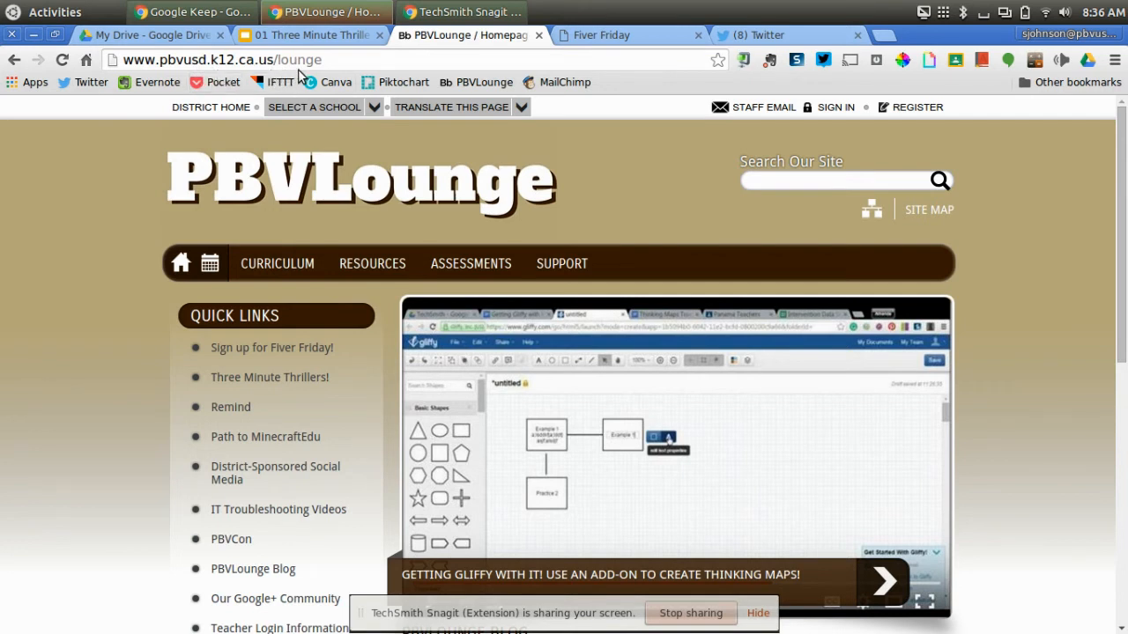
mouse_move(250, 348)
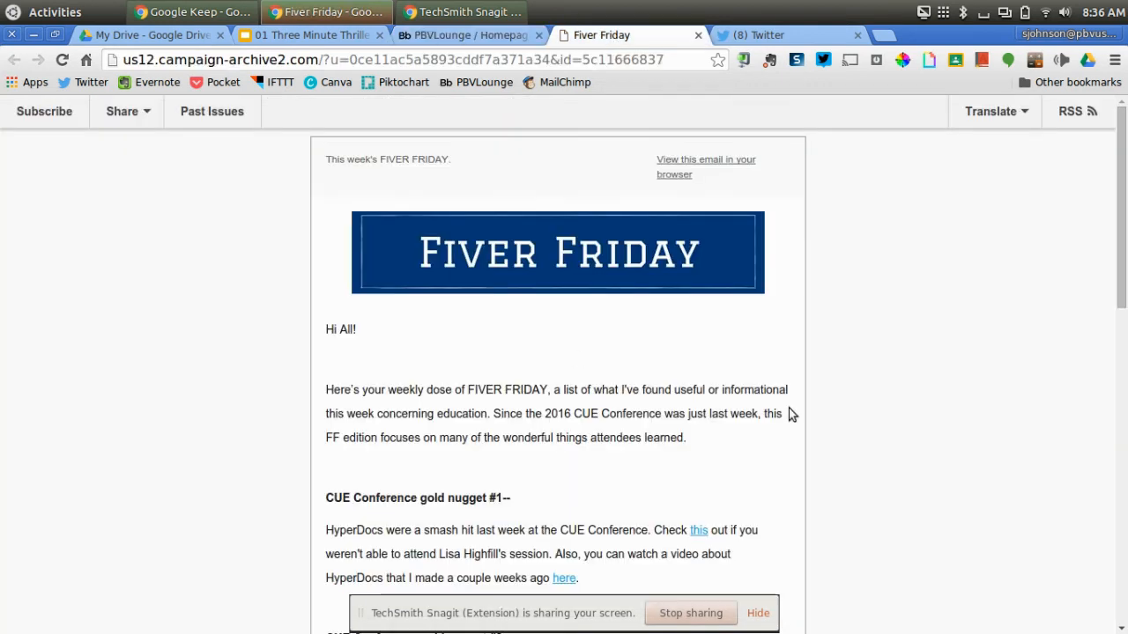
Read through the Fiver Friday newsletter's CUE Conference nuggets and closing links, then leave for the playlist.
scroll(down, 3)
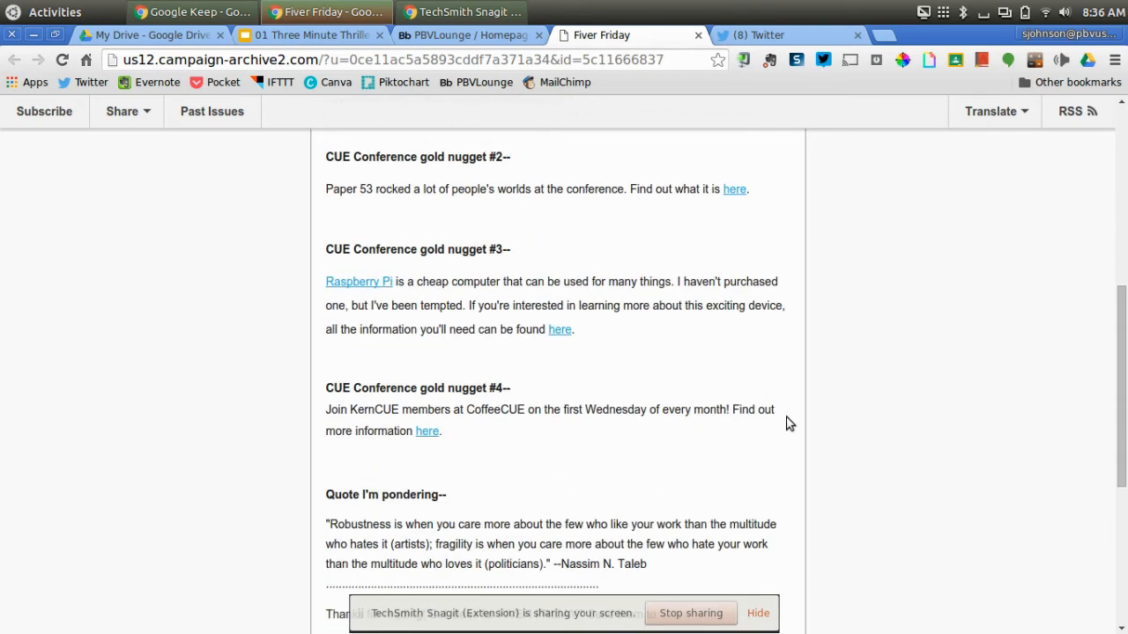
scroll(down, 3)
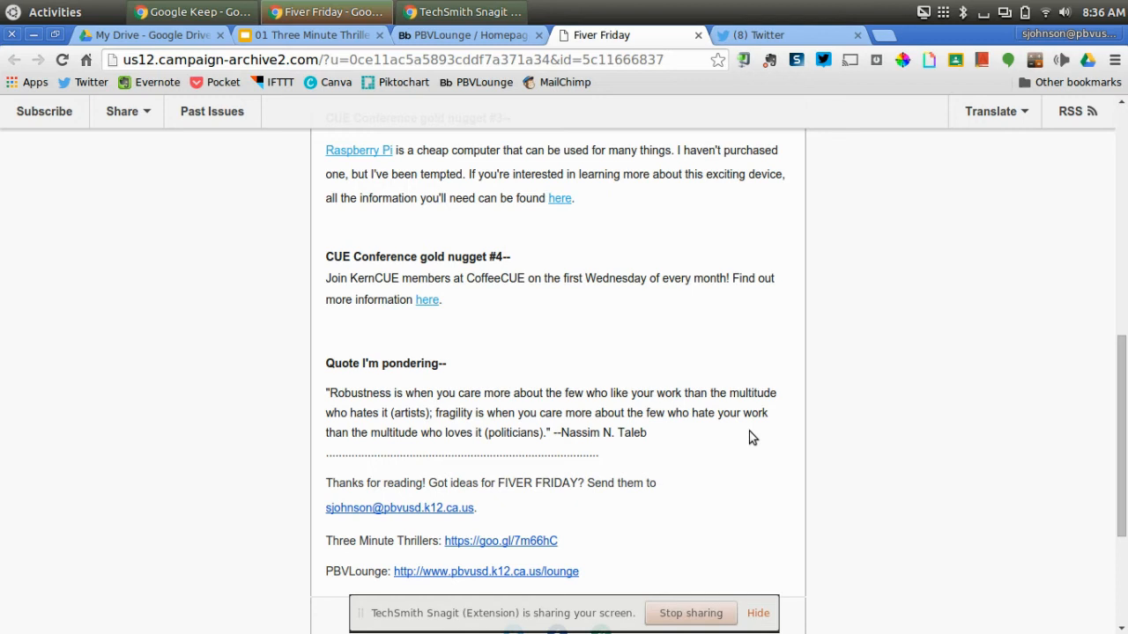
scroll(up, 3)
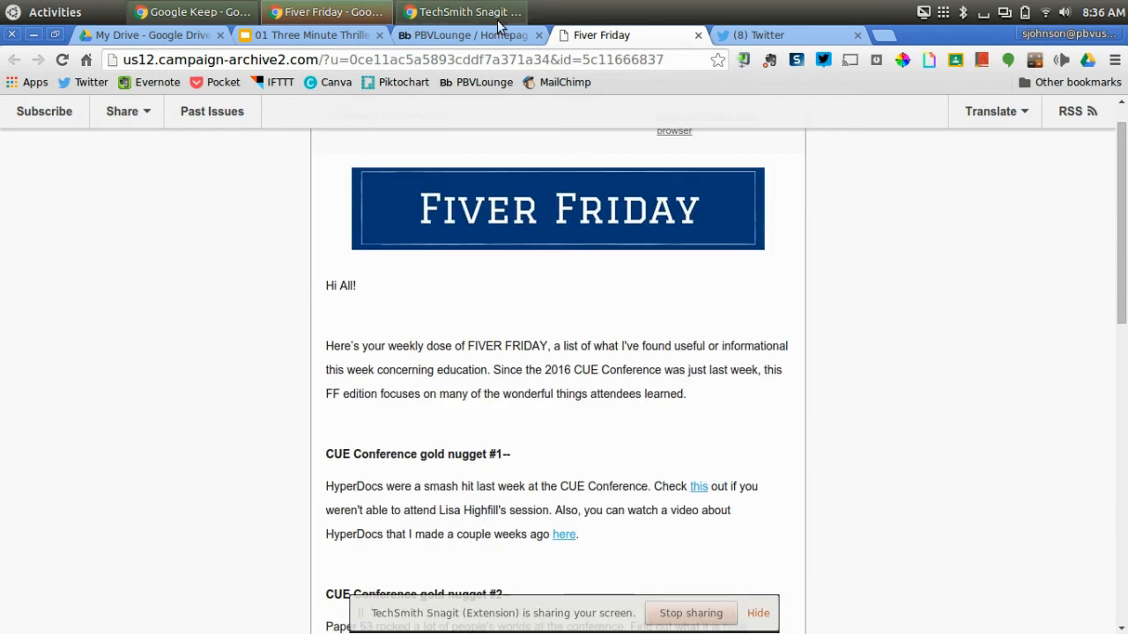
click(458, 35)
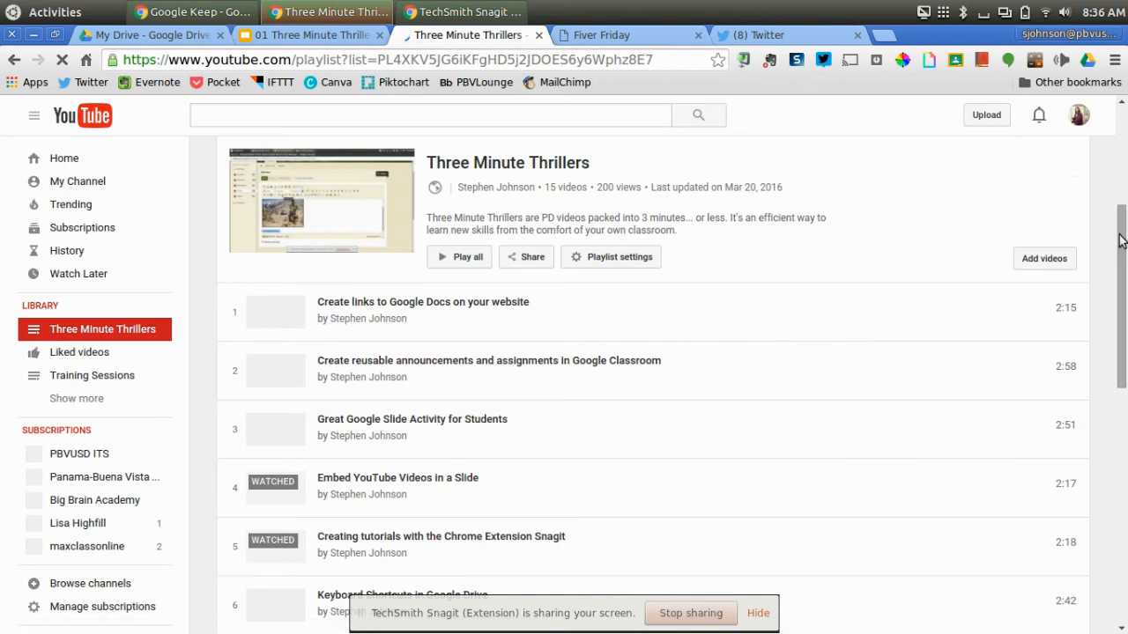
Scroll through all 15 videos of the Three Minute Thrillers YouTube playlist and back to top.
scroll(down, 3)
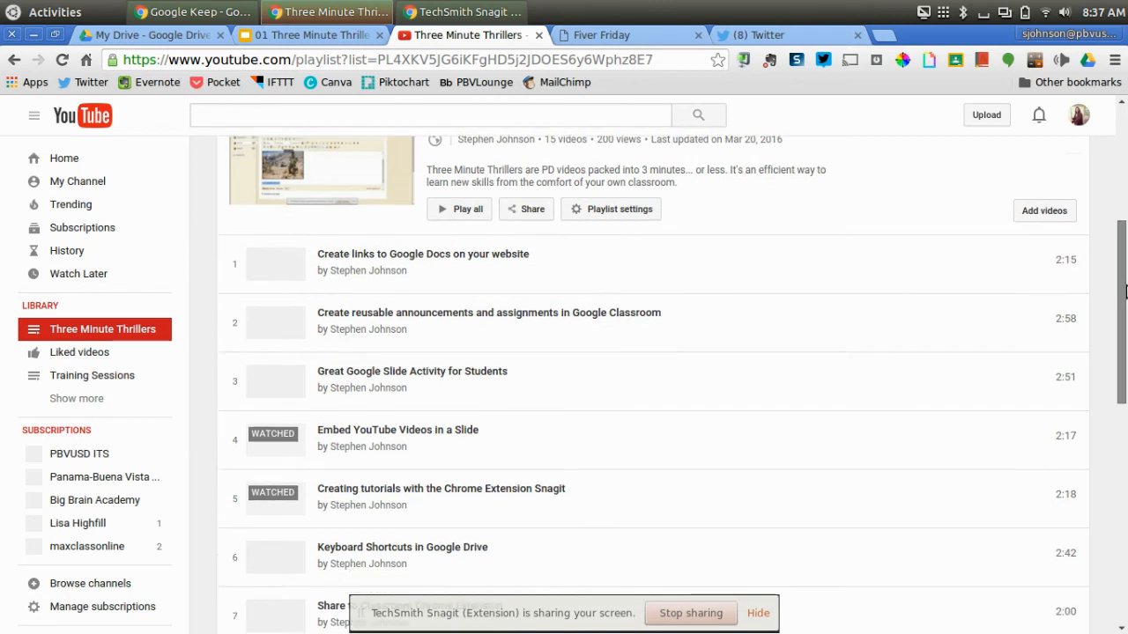
scroll(down, 3)
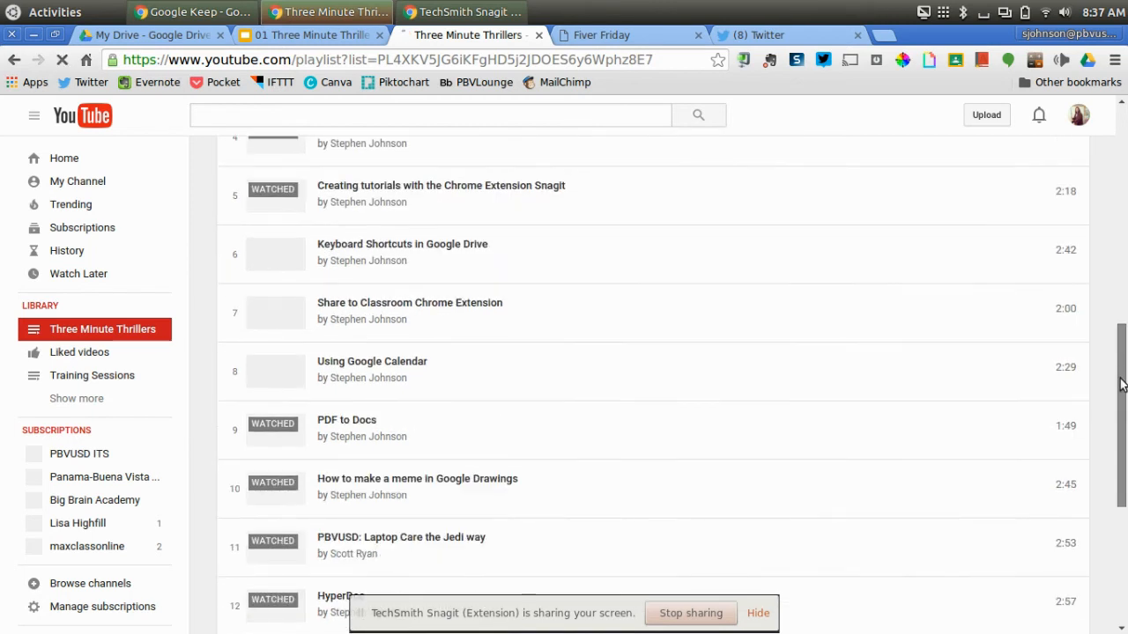
scroll(down, 3)
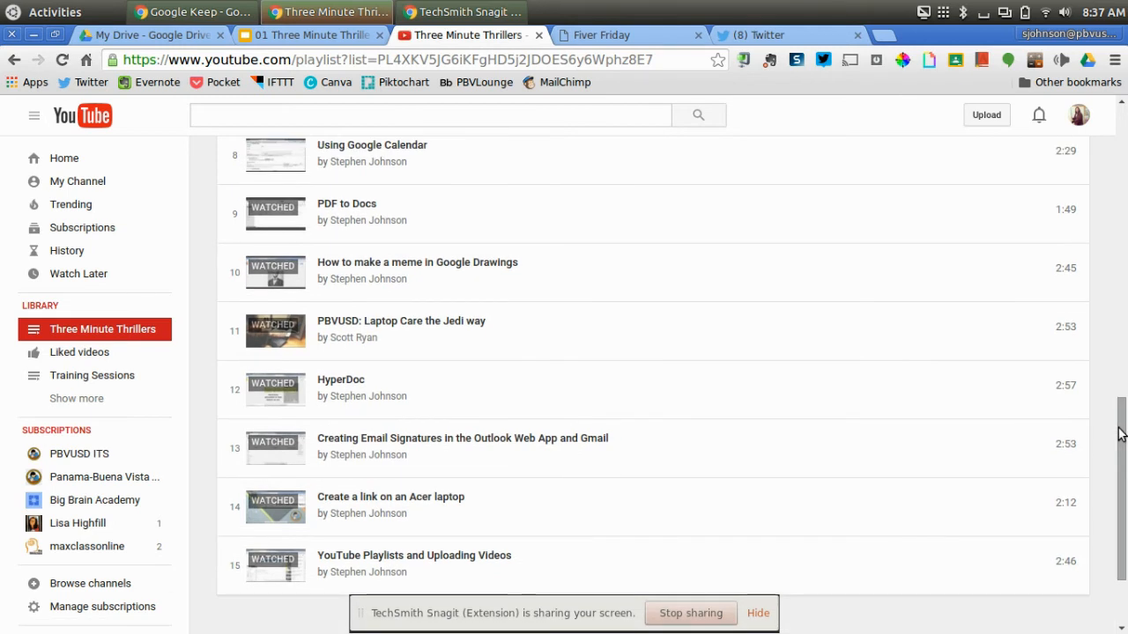
scroll(up, 3)
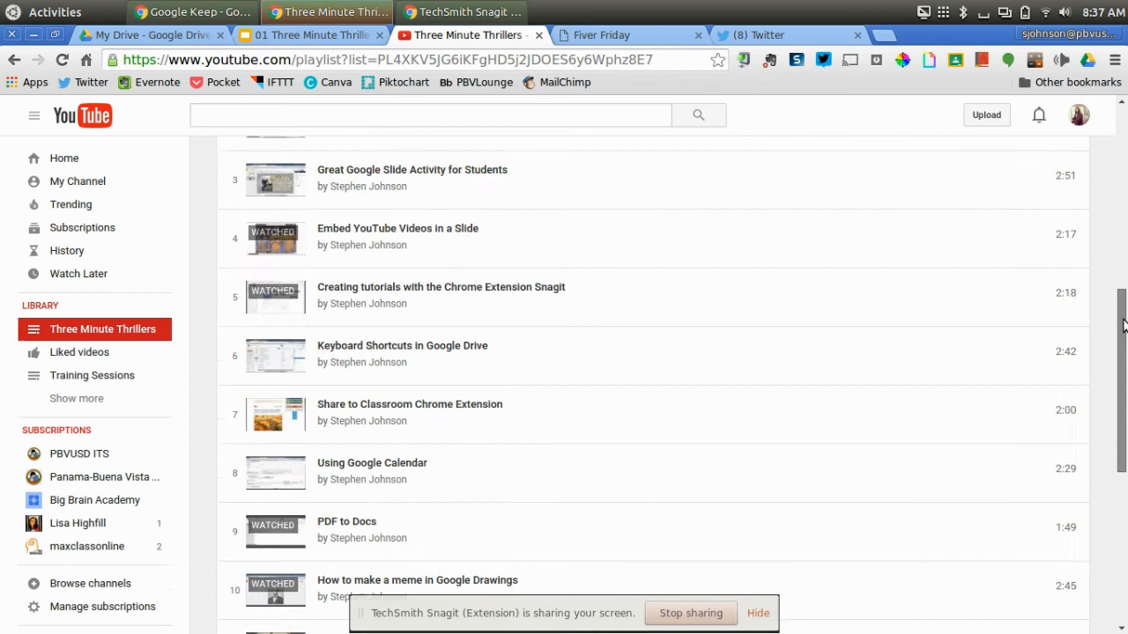
scroll(up, 3)
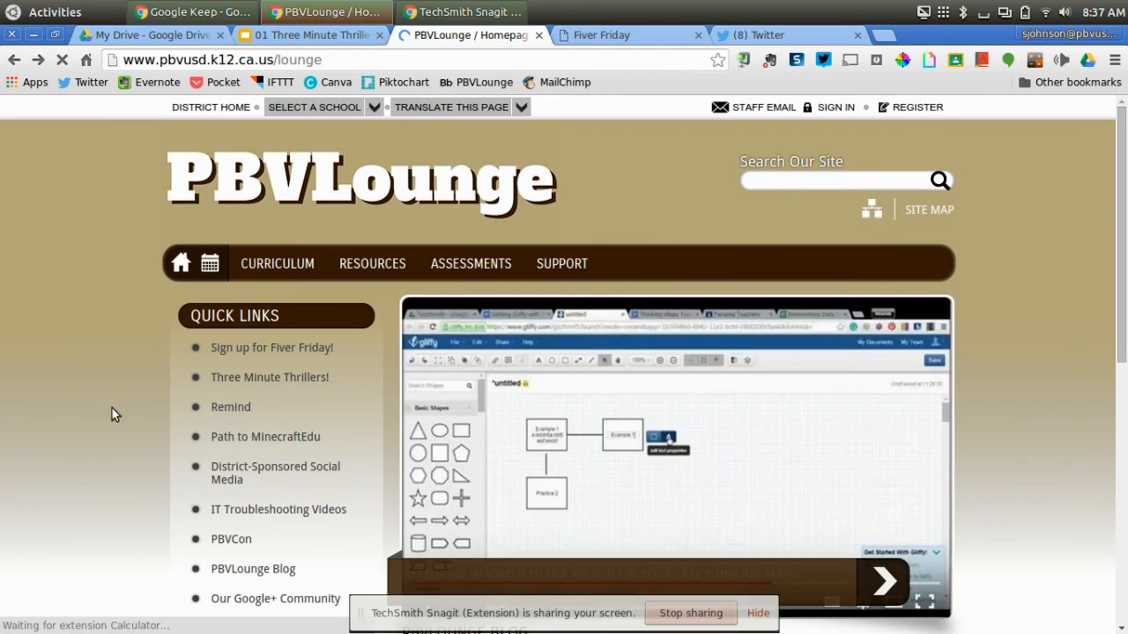
Scroll the PBVLounge homepage past the slideshow and blog posts to the Remind feed, then back up.
scroll(down, 3)
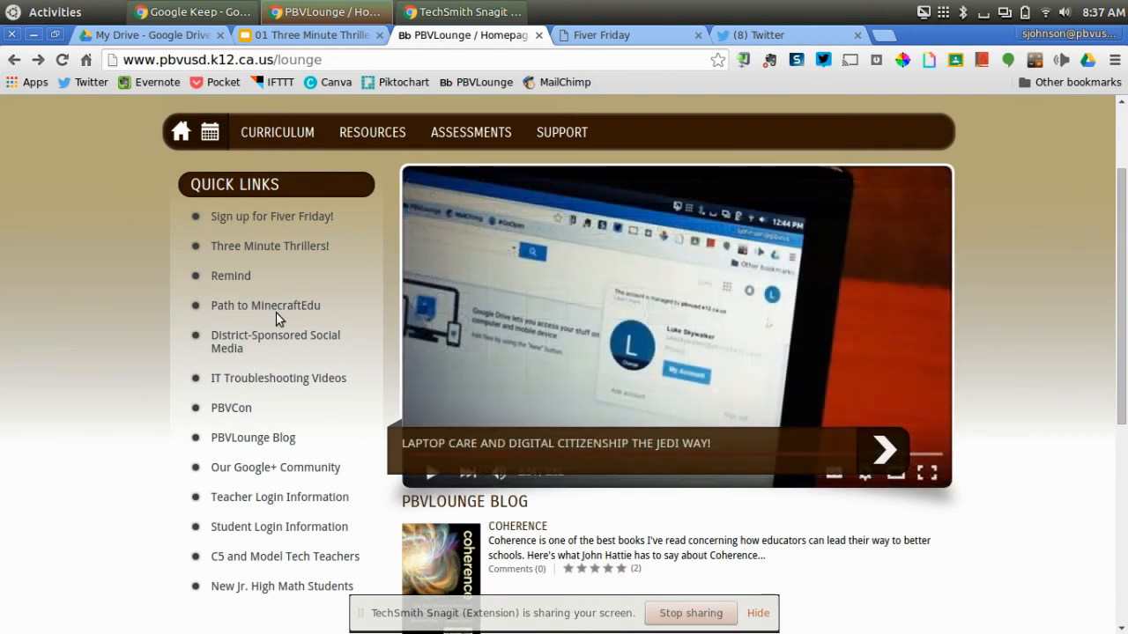
mouse_move(248, 416)
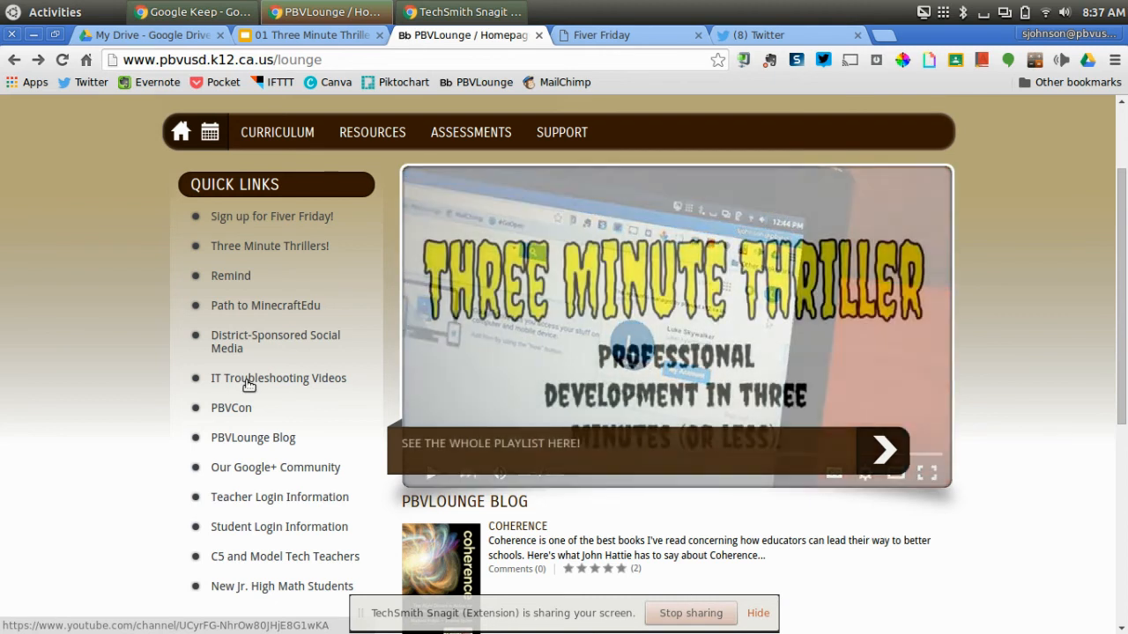
scroll(down, 3)
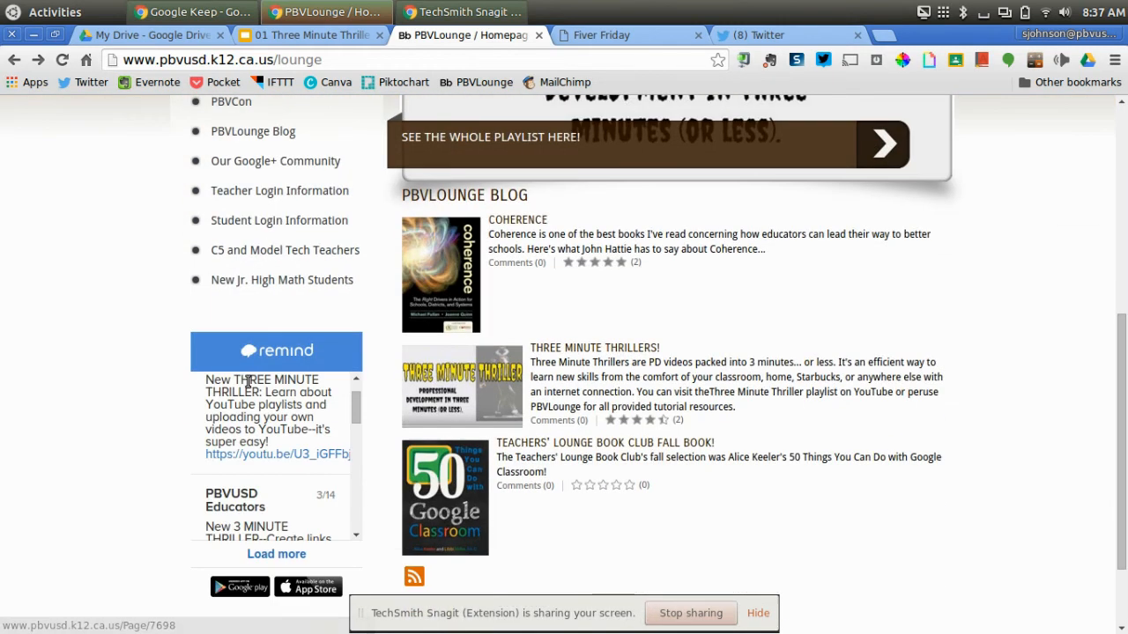
scroll(down, 3)
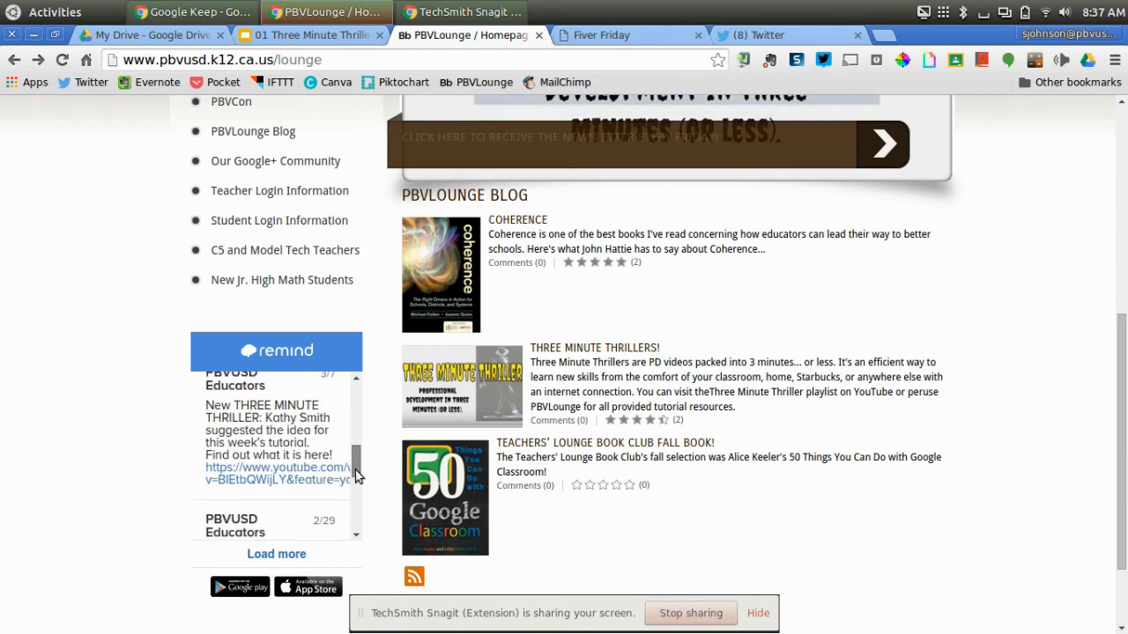
scroll(down, 3)
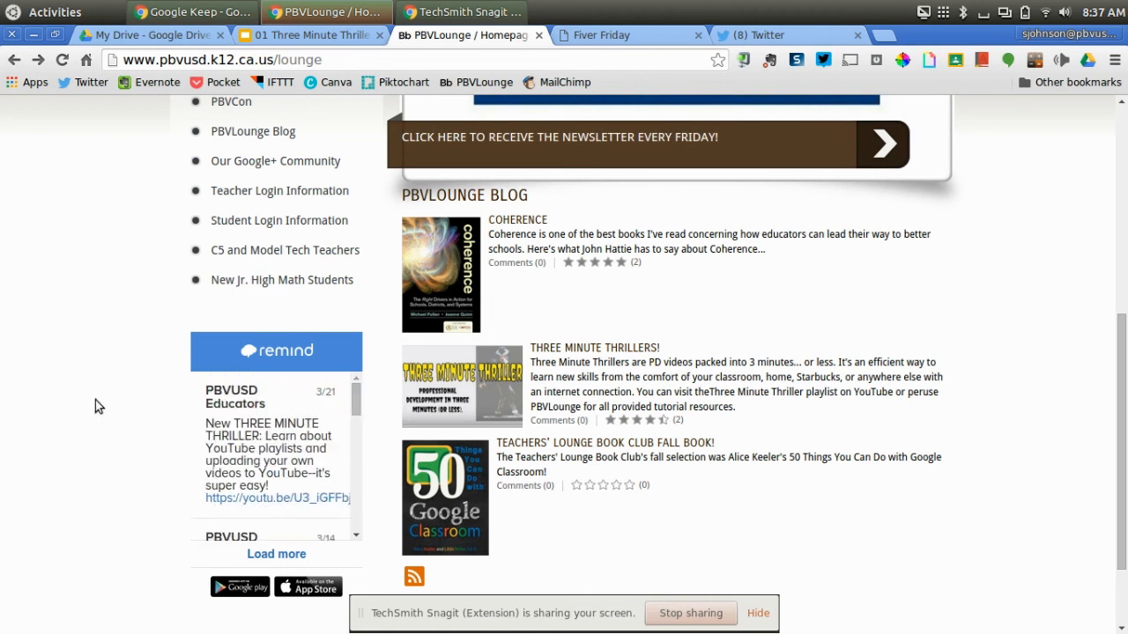
scroll(up, 3)
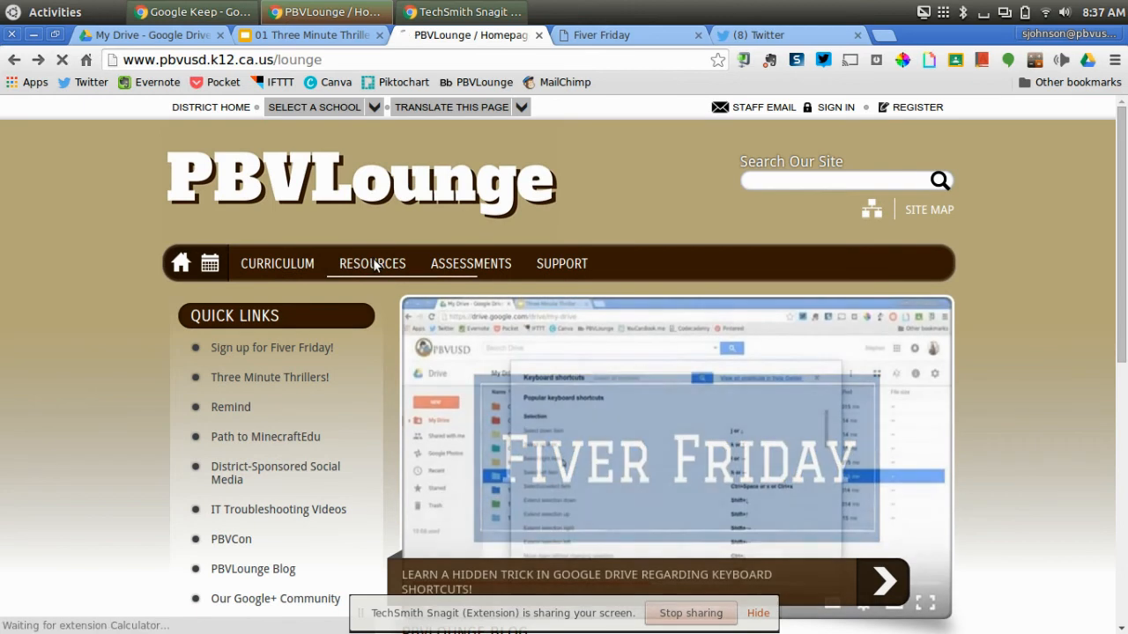
Open Resources > Google Apps for Education and scroll to its tutorial videos and topic links.
click(371, 265)
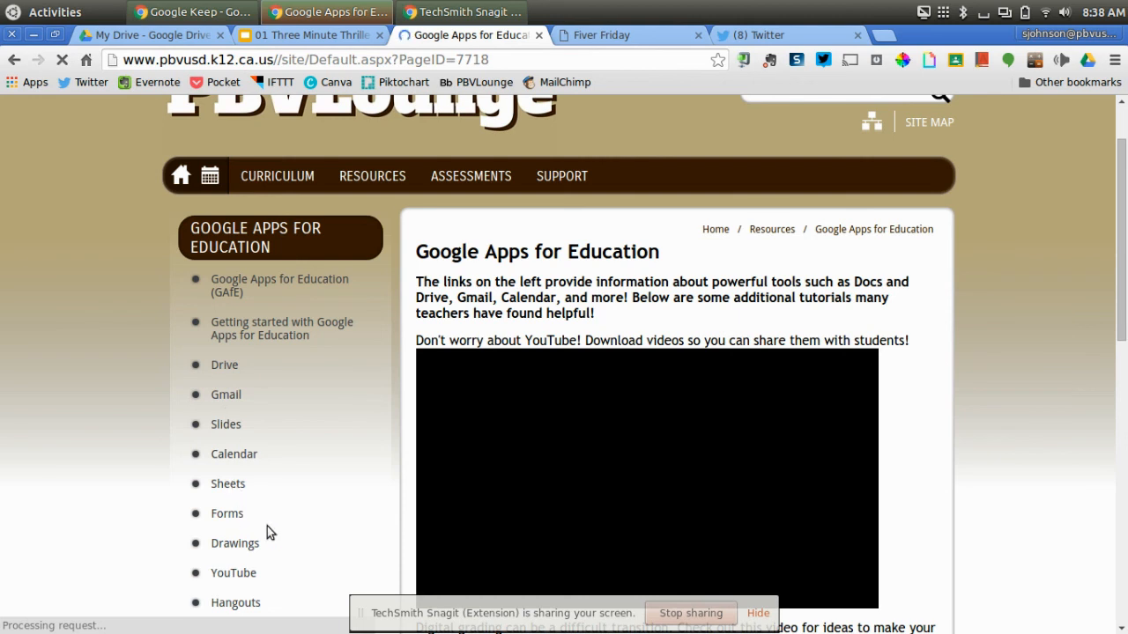
scroll(down, 3)
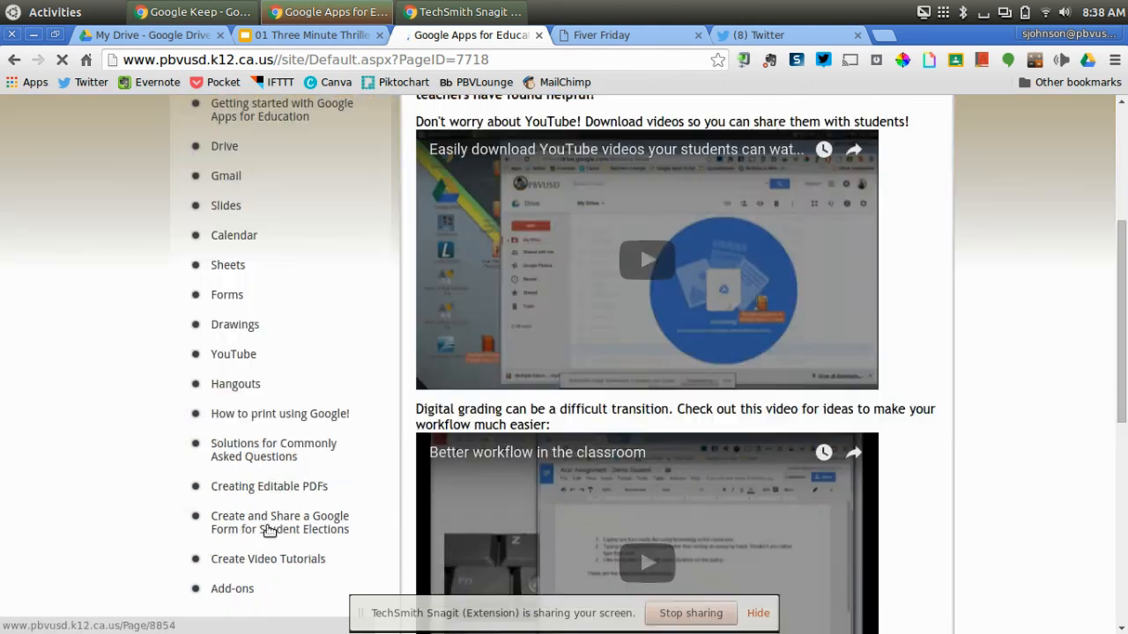
scroll(down, 3)
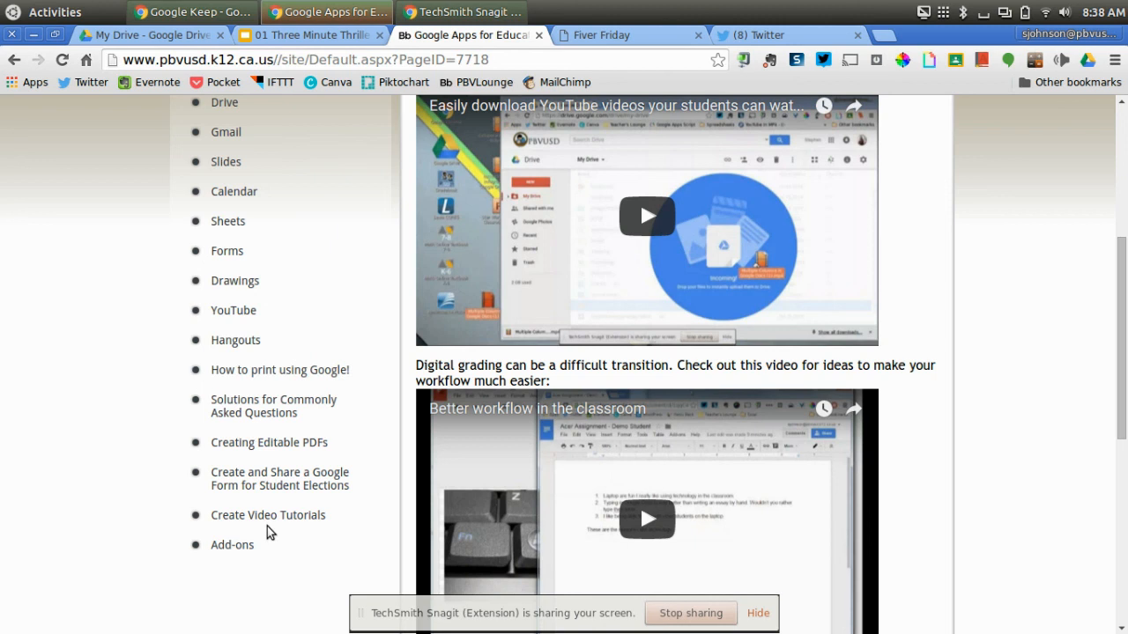
mouse_move(793, 398)
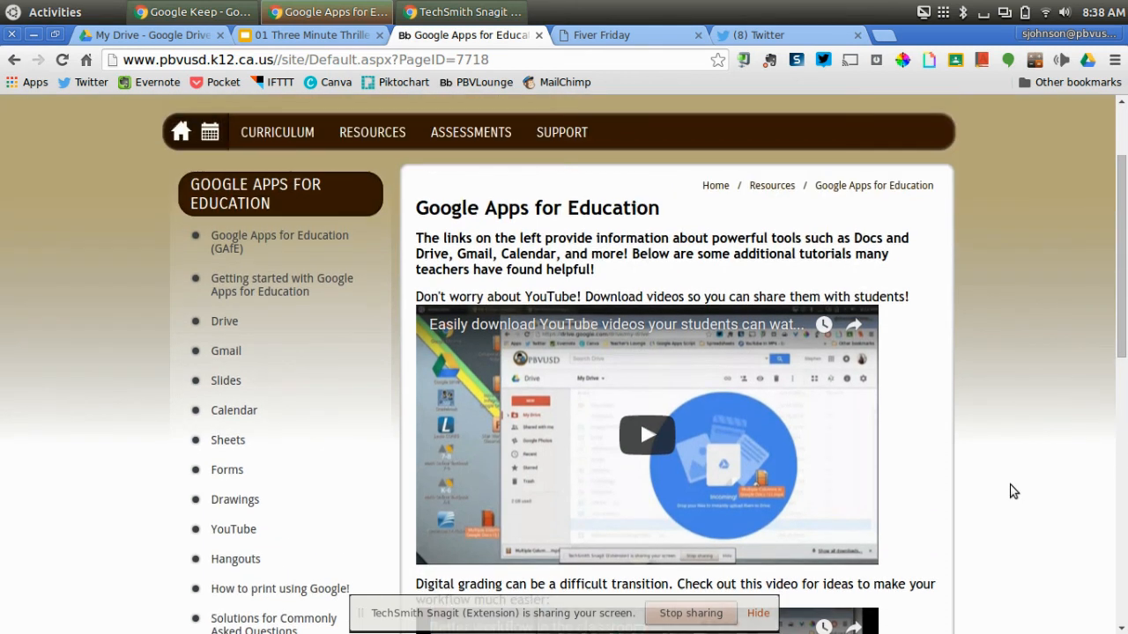
mouse_move(994, 454)
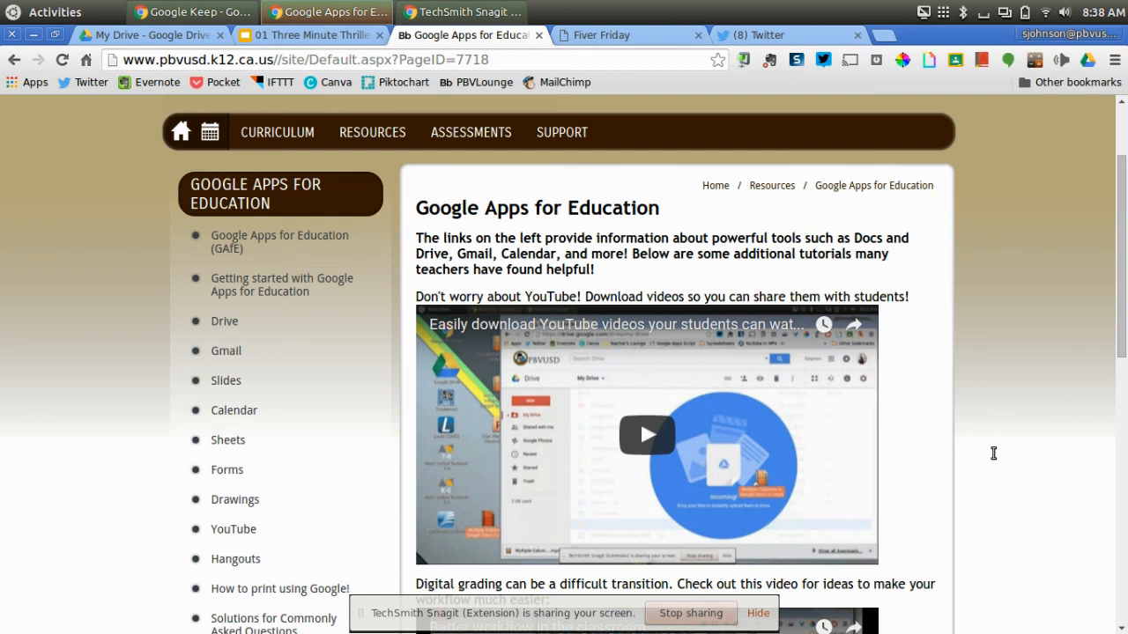
mouse_move(980, 465)
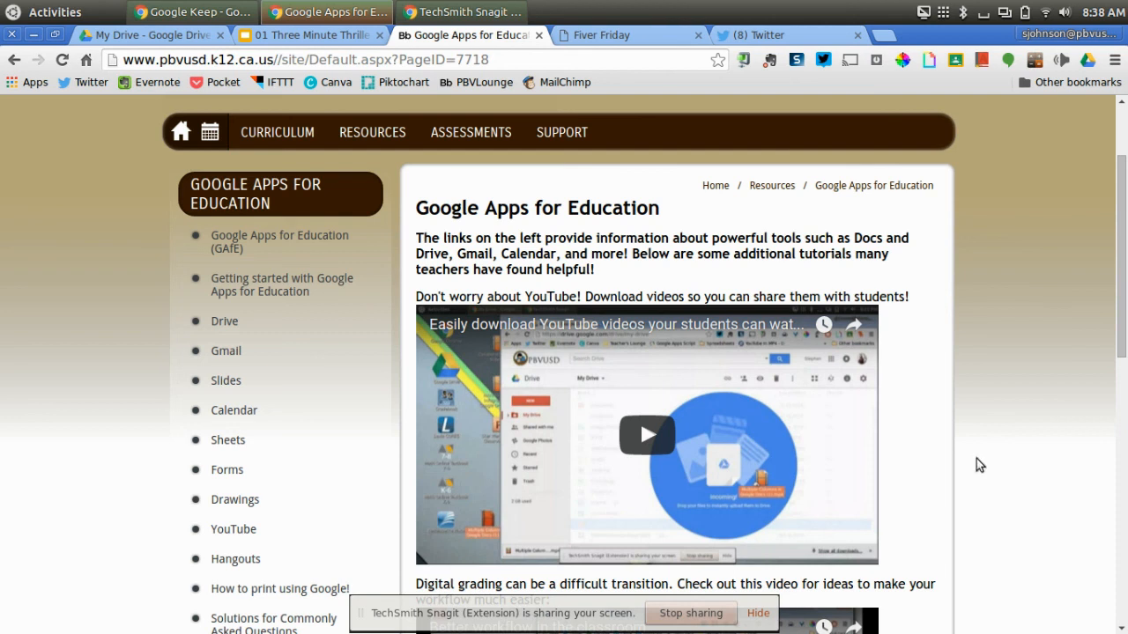